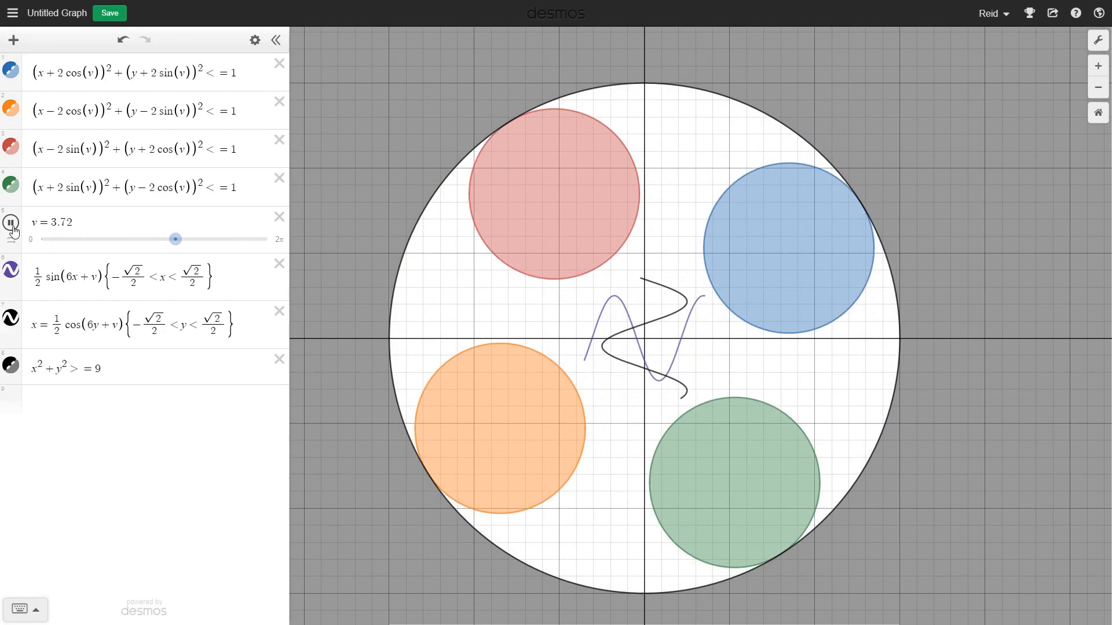
# Pause the v slider and delete the circles and waves, leaving one empty expression line.
pyautogui.moveTo(176, 239); pyautogui.dragTo(104, 240)
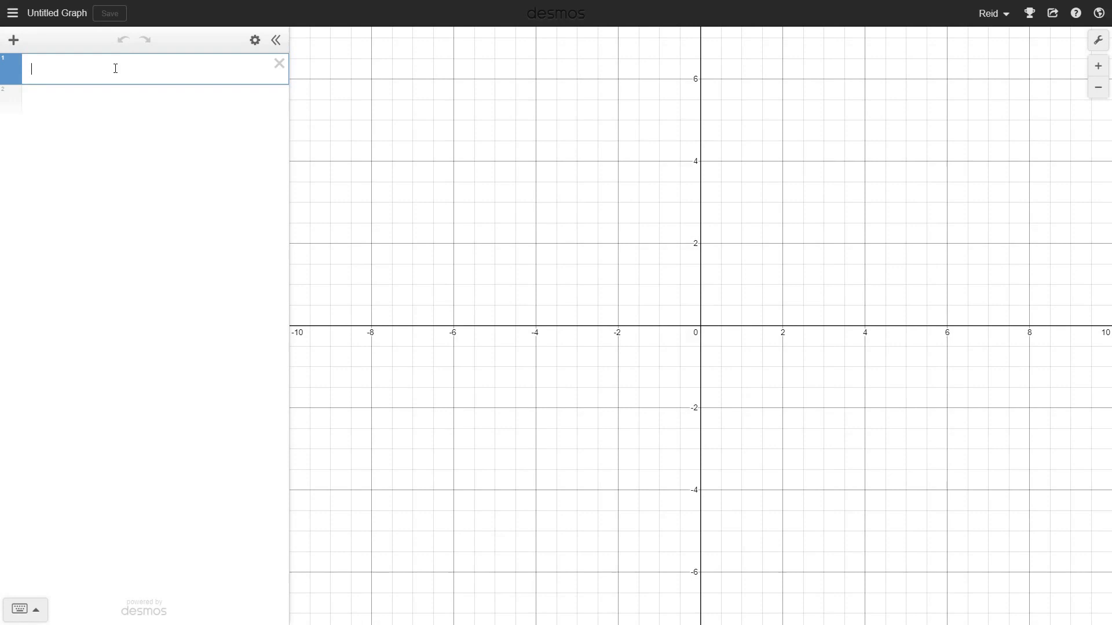
# Enter v = 3 as the first expression to bring up its empty slider range fields.
pyautogui.write('Enter a really boring sequence:')
pyautogui.write('v = 3')
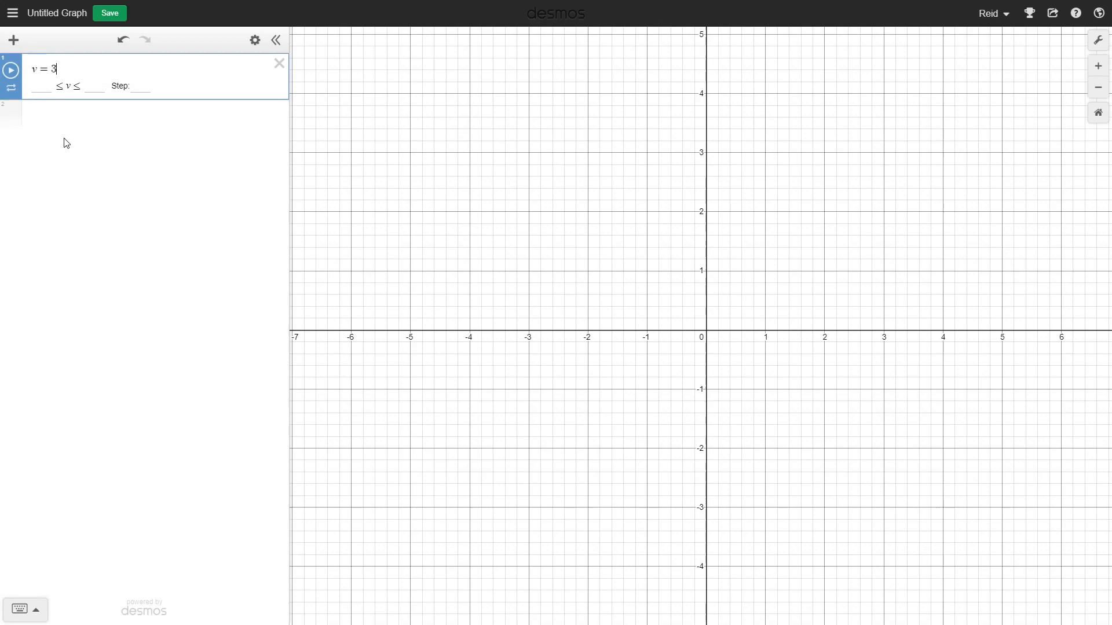
# Set the v slider bounds to 2 and 10, animate it, then pause.
pyautogui.write('2')
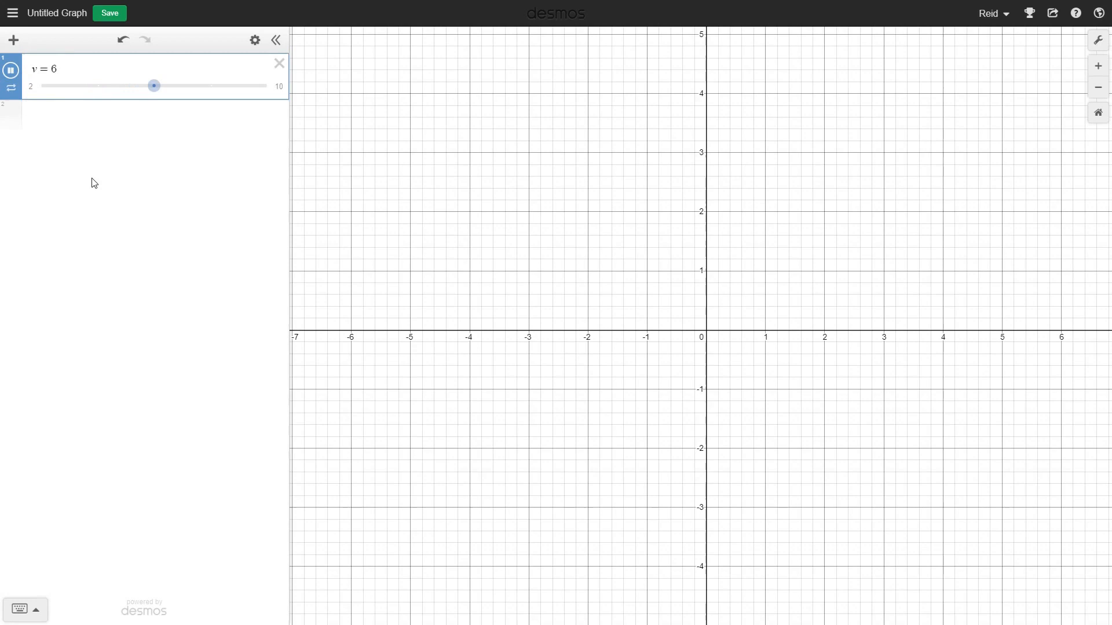
pyautogui.click(10, 70)
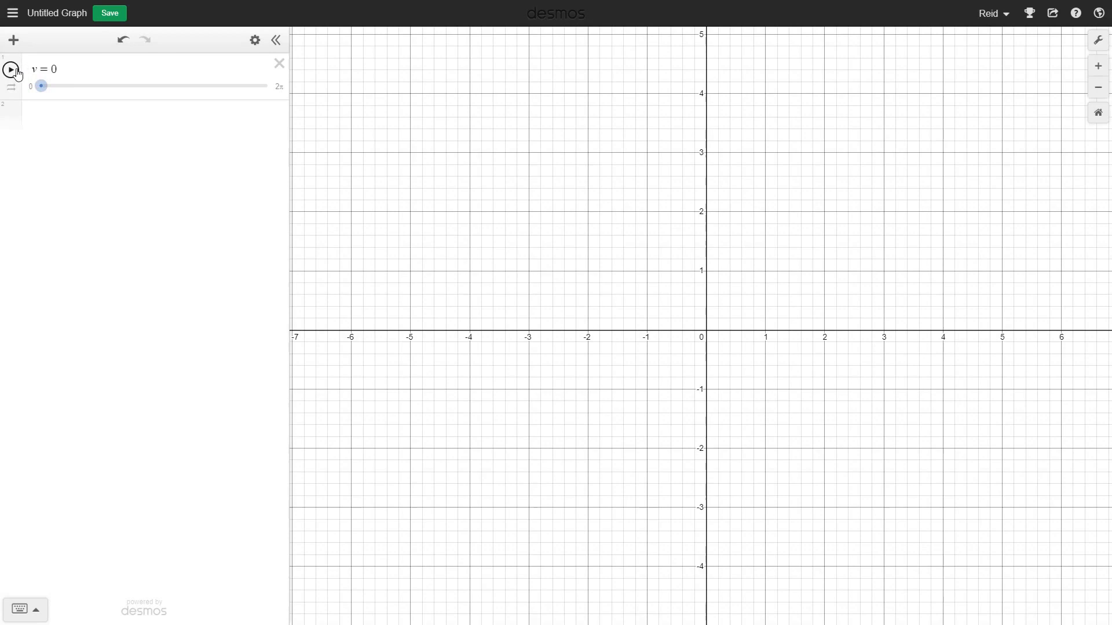
# Play v, delete it, and define s = 0 with step slider options.
pyautogui.click(11, 69)
pyautogui.write('s')
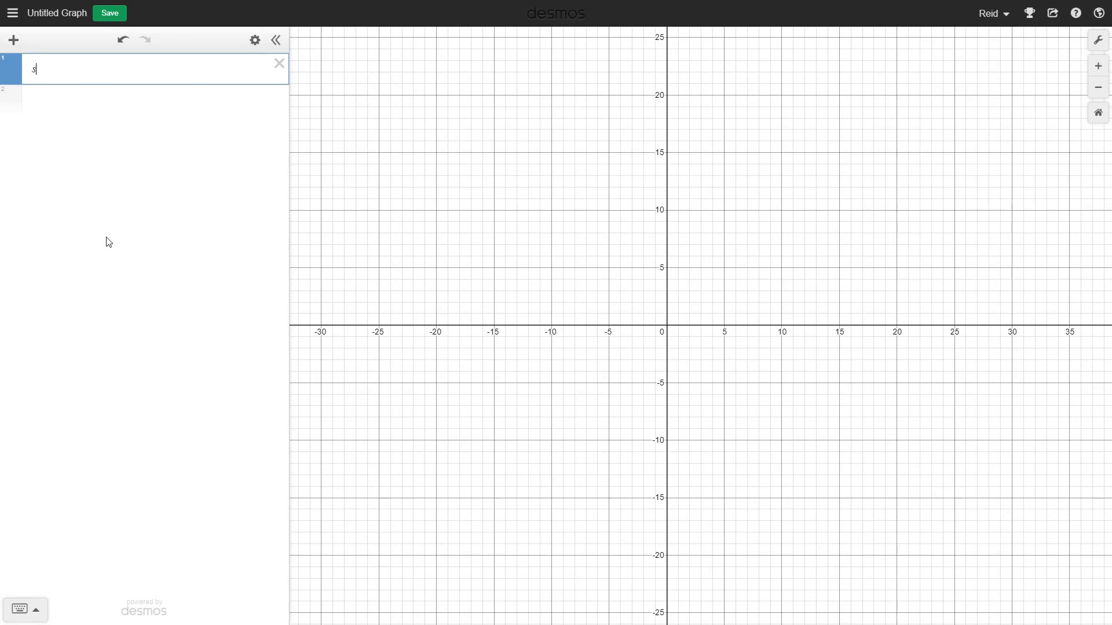
pyautogui.write('=0')
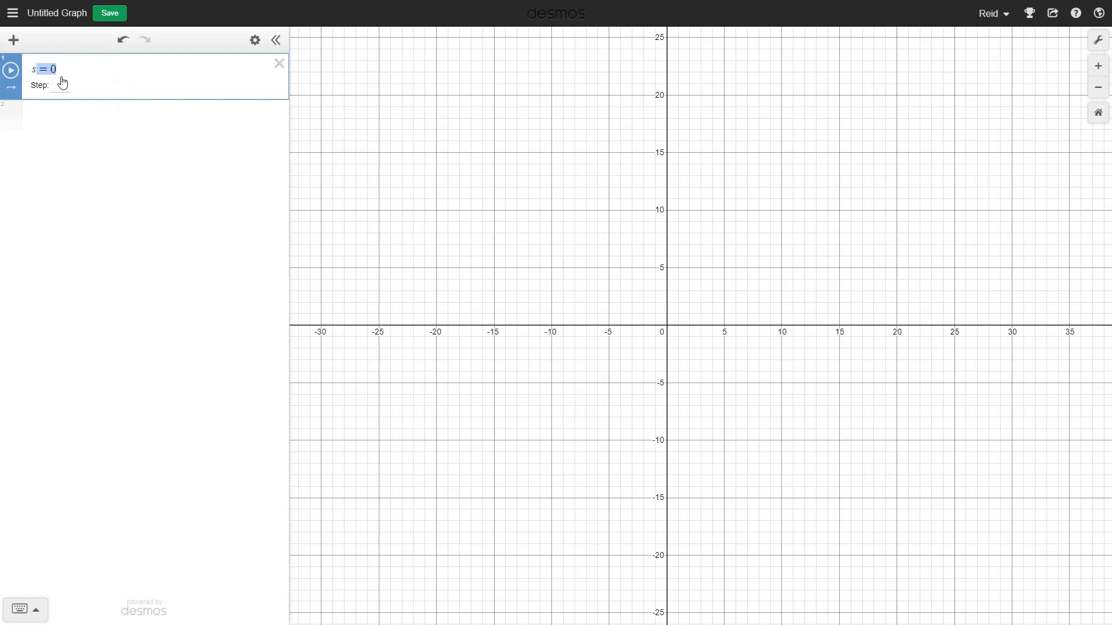